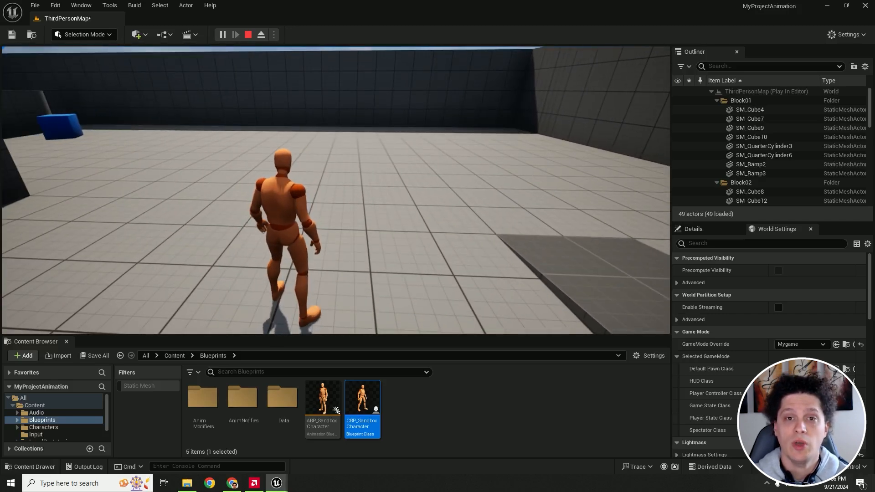
# Eject from the player controller and stop the Play In Editor session
pyautogui.click(259, 35)
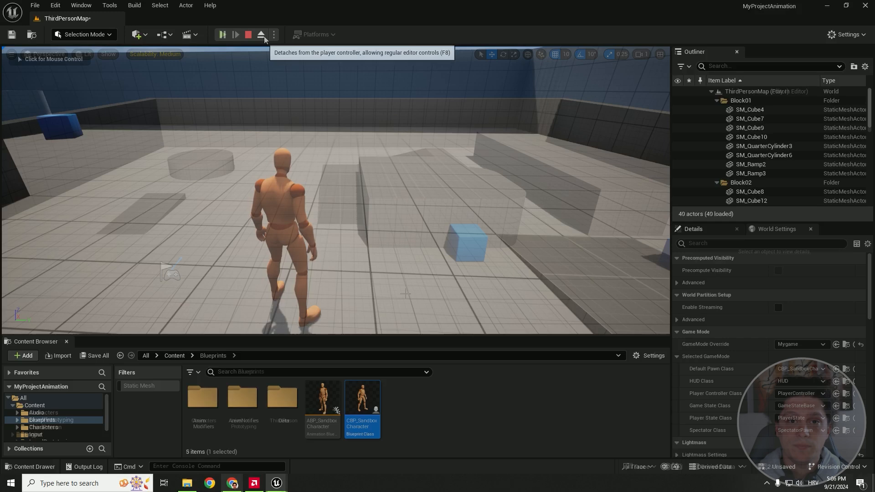
pyautogui.click(247, 34)
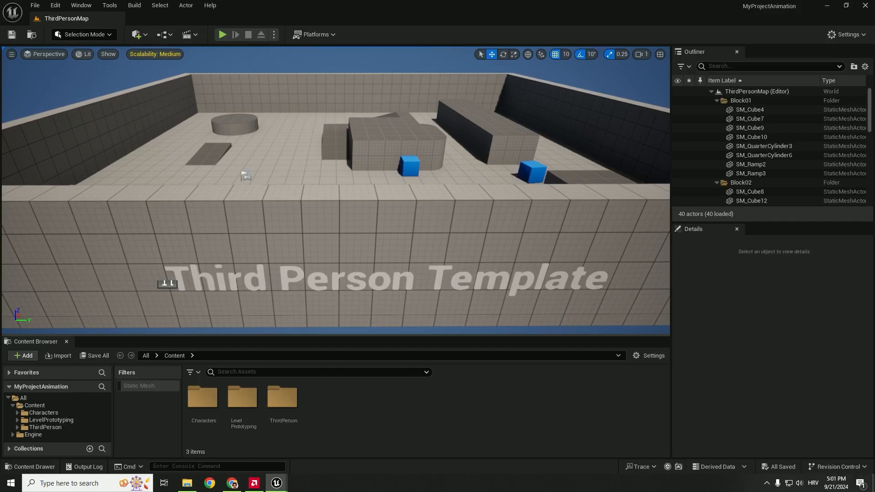
# Bring up the Plugins browser from the Edit menu
pyautogui.click(54, 5)
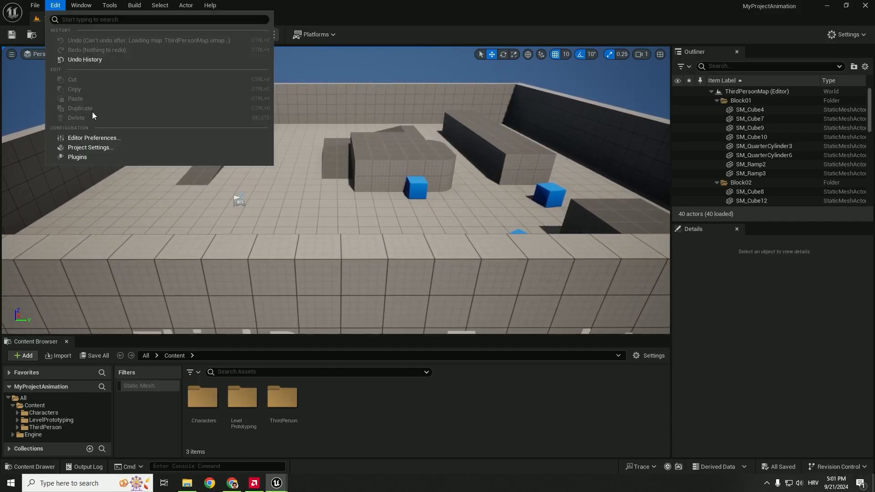
pyautogui.click(76, 157)
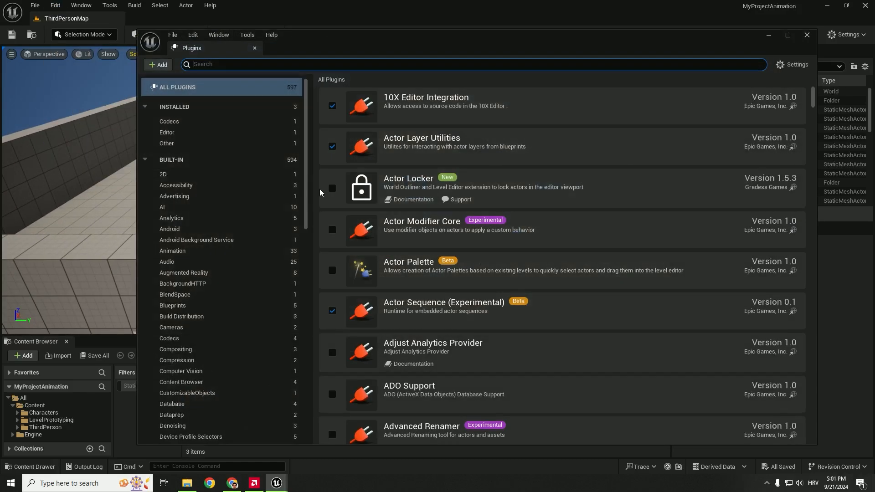
pyautogui.moveTo(507, 200)
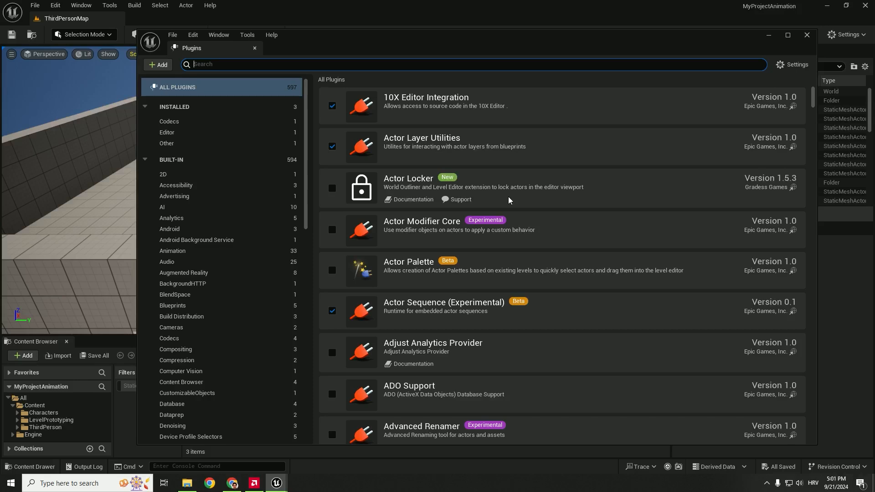
pyautogui.moveTo(593, 200)
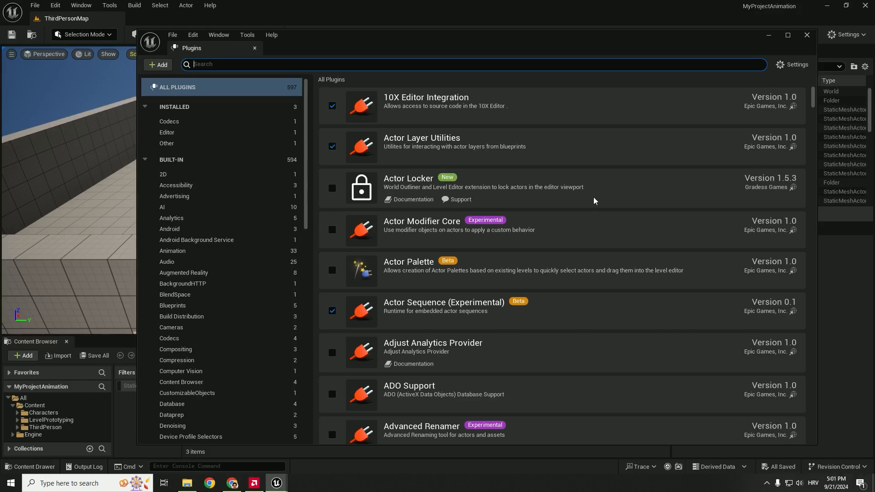
pyautogui.moveTo(592, 194)
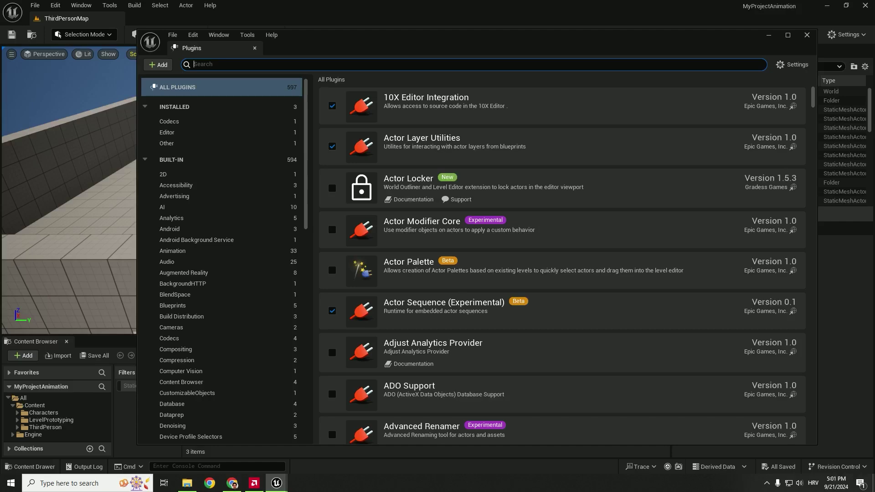
pyautogui.moveTo(602, 190)
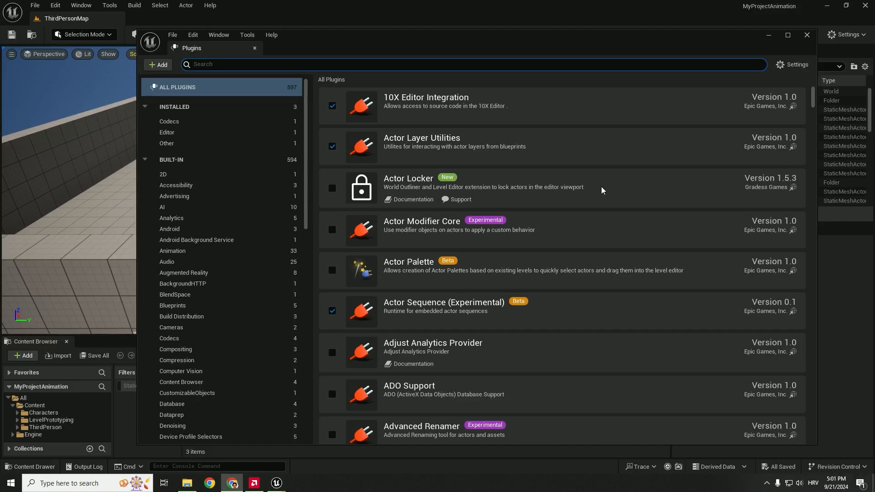
# Search 'deform', enable the Deformer Graph plugin and accept the beta warning
pyautogui.write('deform')
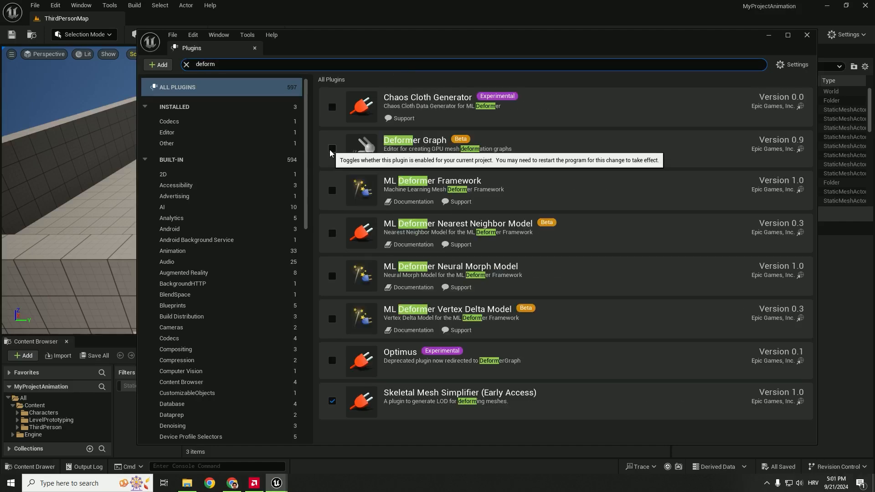
pyautogui.click(332, 149)
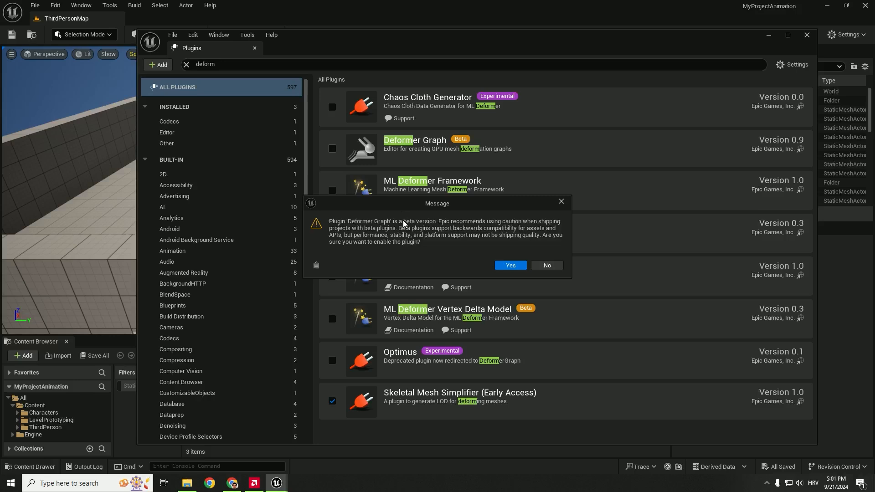
pyautogui.click(508, 265)
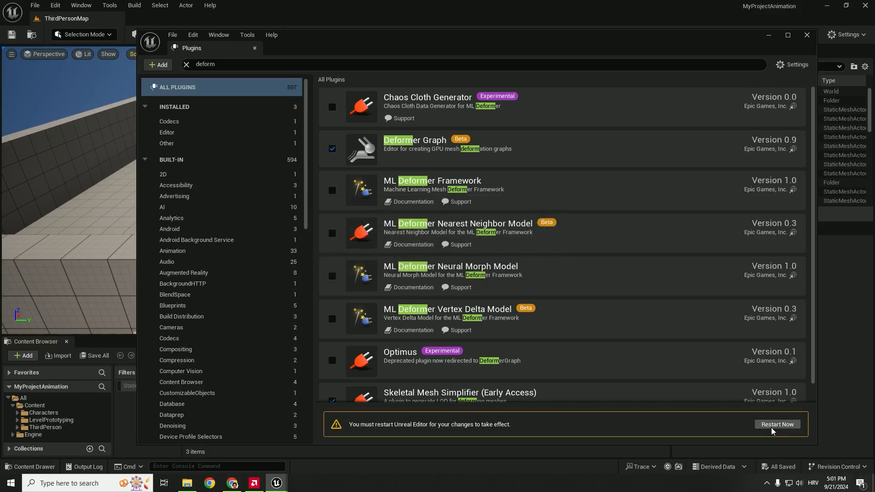
pyautogui.moveTo(601, 272)
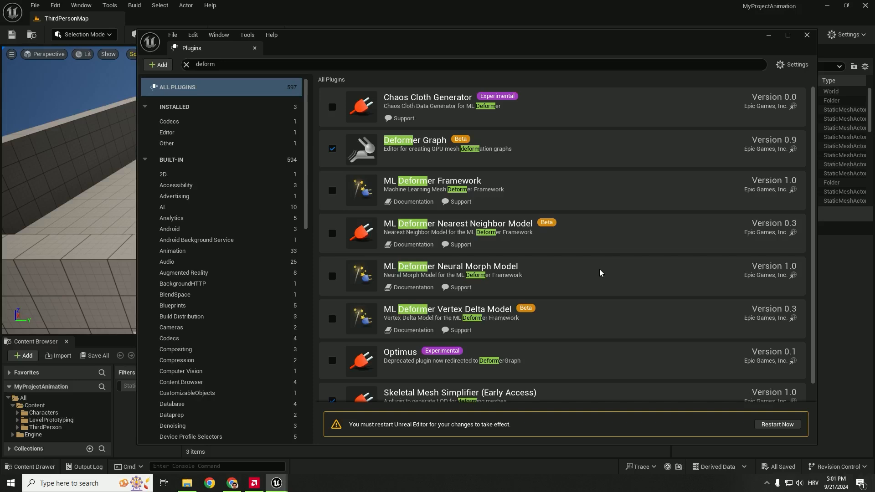
pyautogui.moveTo(602, 239)
pyautogui.write('locomotion')
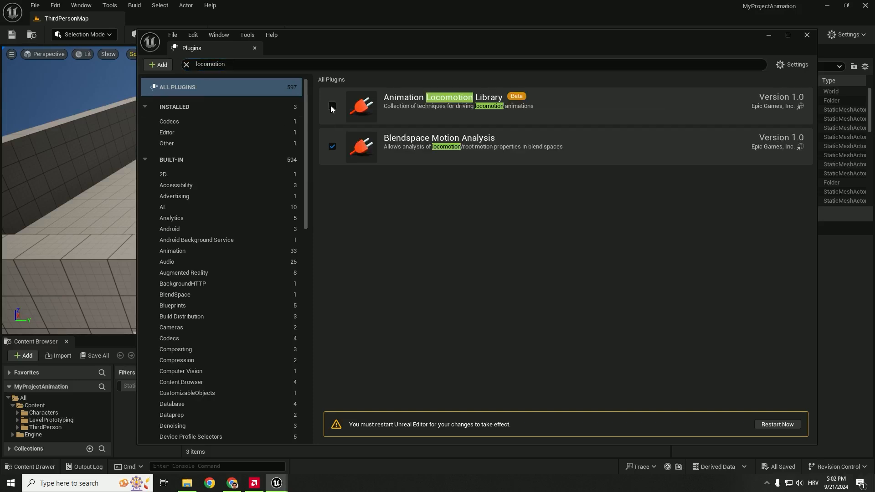
# Search 'chooser' and enable the Chooser and Motion Warping plugins
pyautogui.write('chooser')
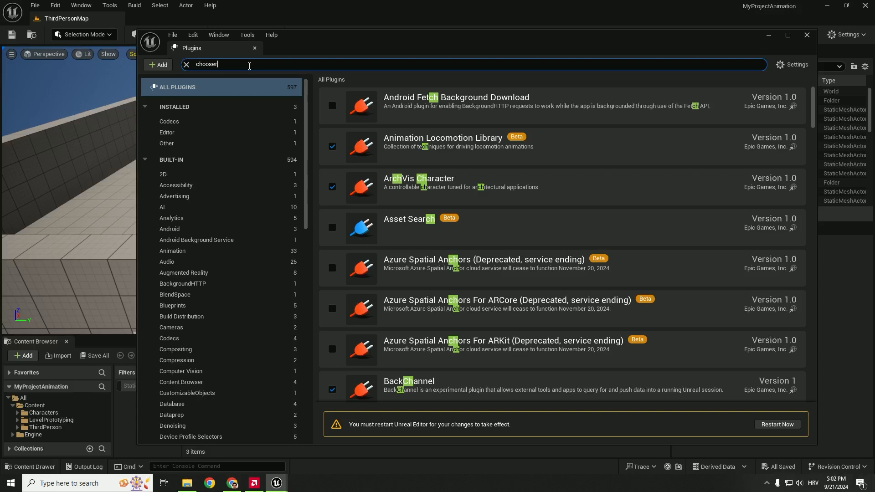
pyautogui.click(331, 106)
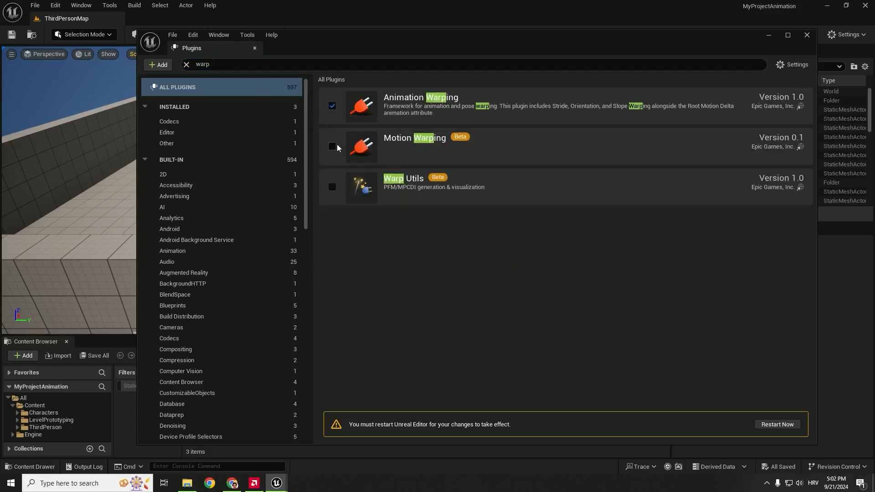
pyautogui.click(331, 147)
pyautogui.write('pose se')
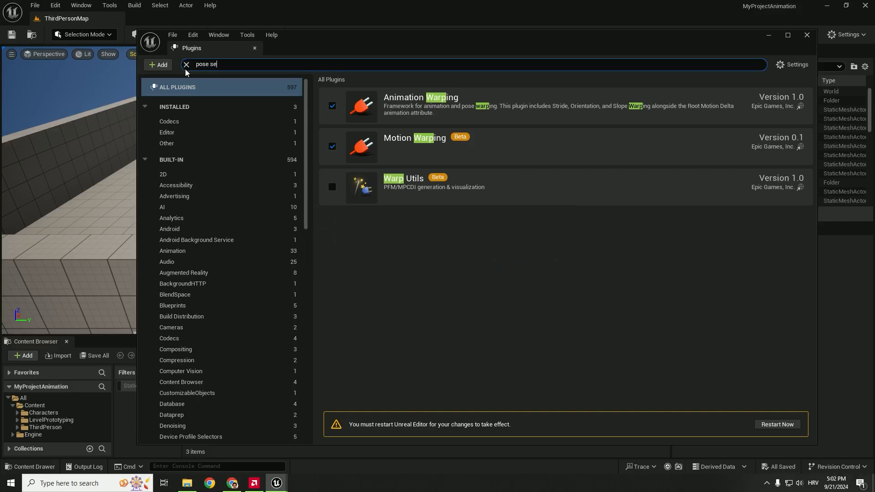
# Search 'trajecto', enable the Motion Trajectory plugin and close the Plugins window
pyautogui.write('arch')
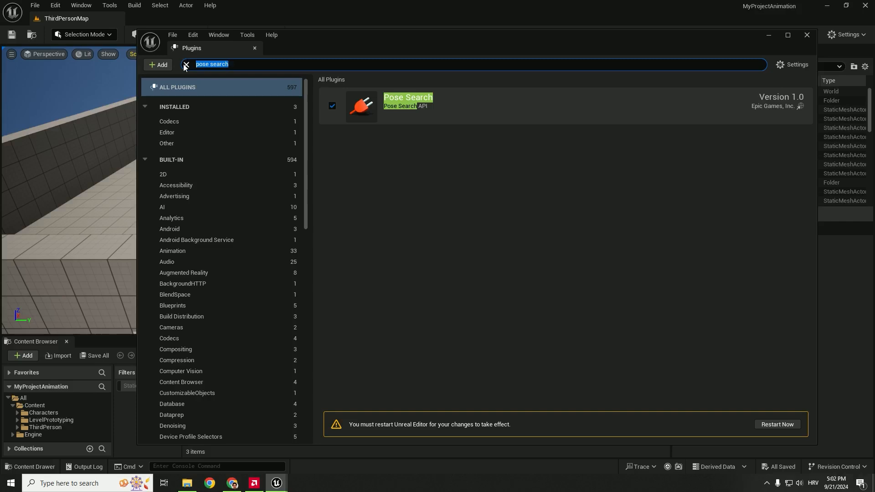
pyautogui.write('traject')
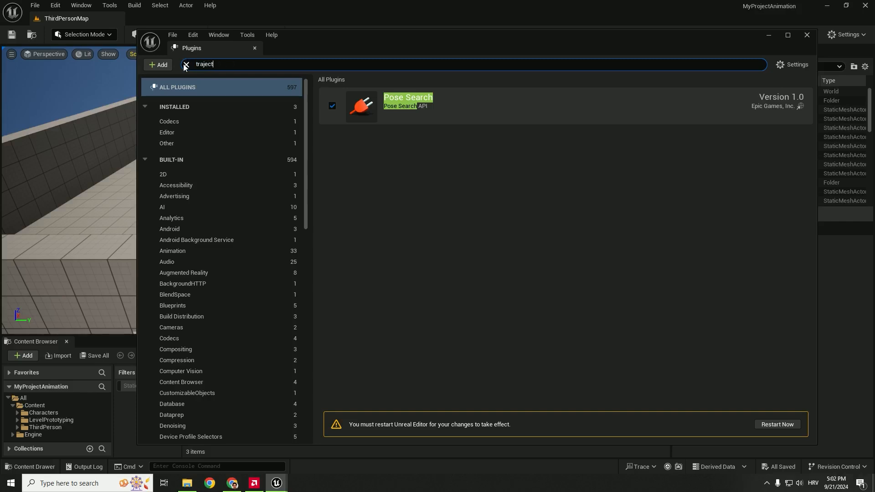
pyautogui.write('o')
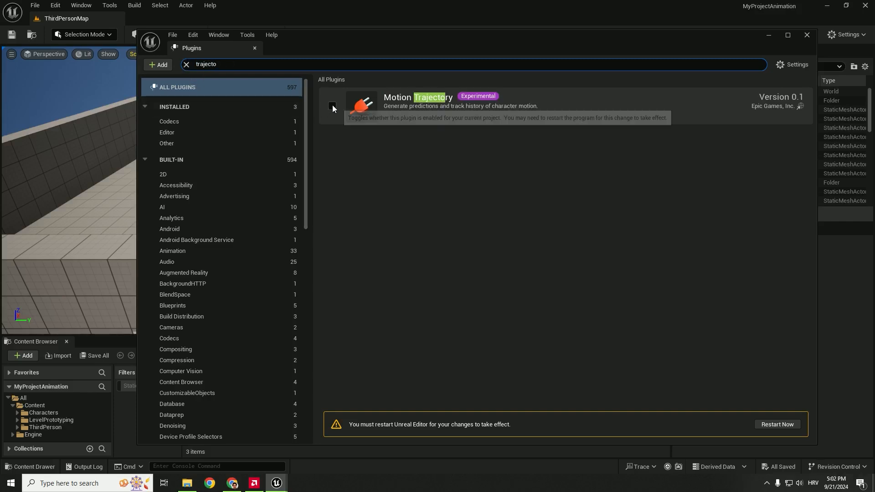
pyautogui.click(332, 106)
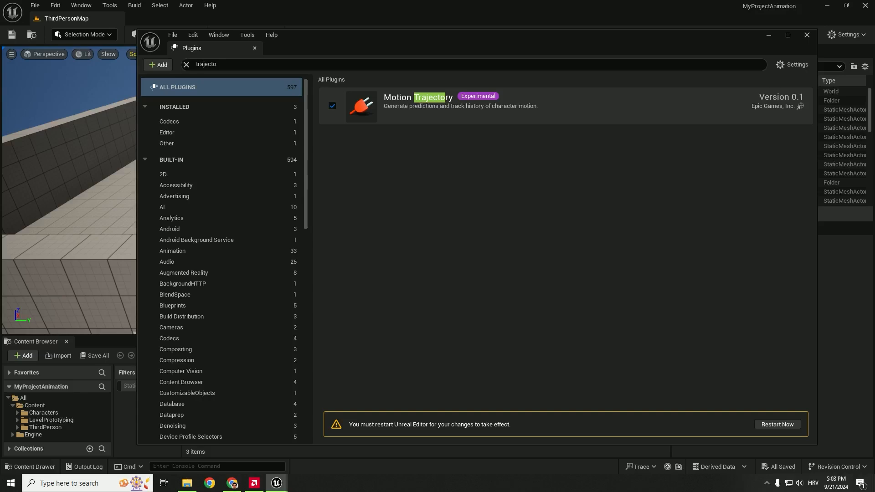
pyautogui.click(775, 424)
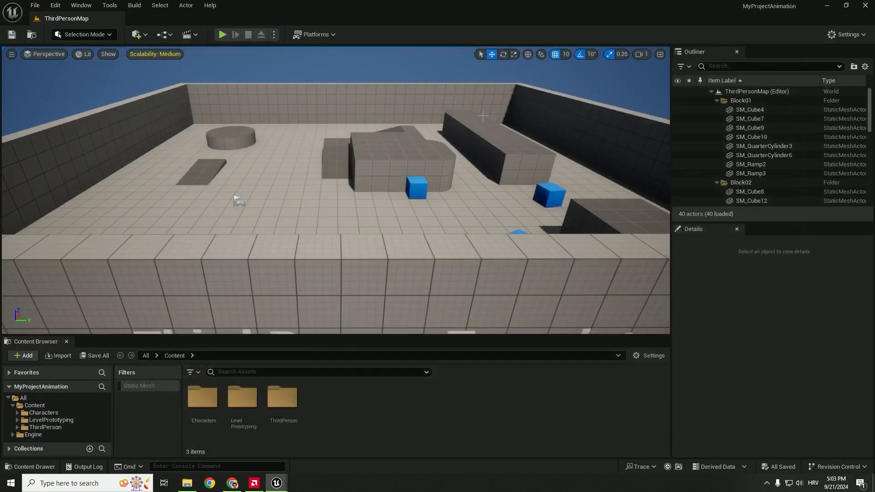
pyautogui.moveTo(275, 483)
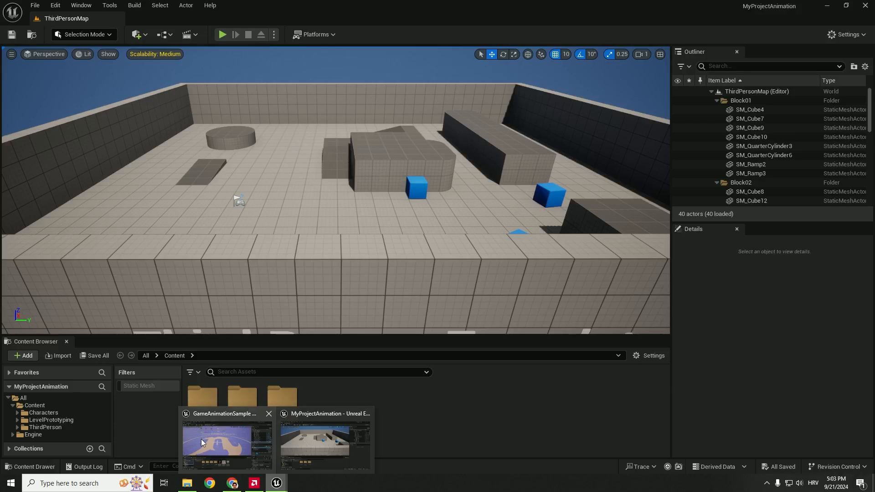
# Switch to the Game Animation Sample project window from the taskbar
pyautogui.click(225, 440)
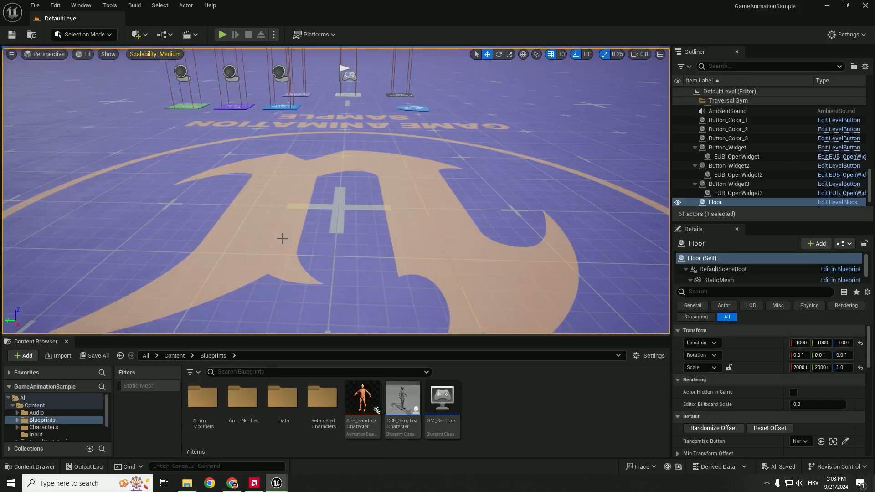
pyautogui.moveTo(242, 397)
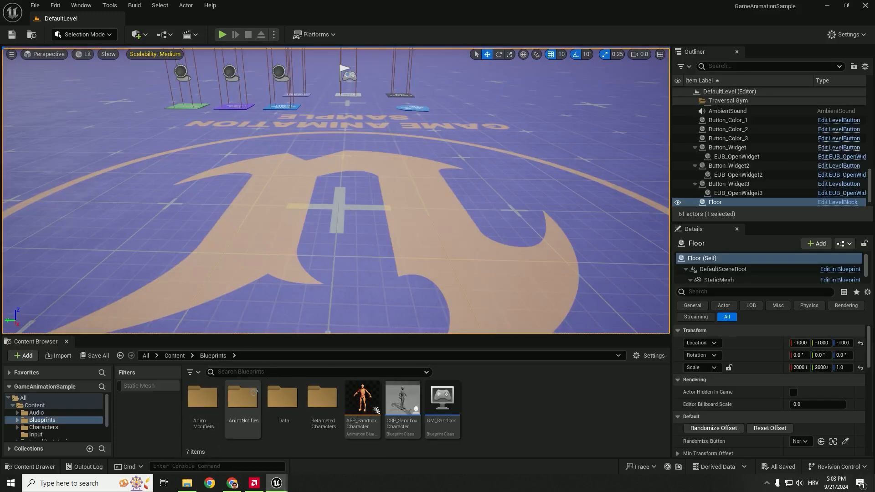
# Select CBP_SandboxCharacter in Blueprints and start migrating it, approving the asset report
pyautogui.click(174, 355)
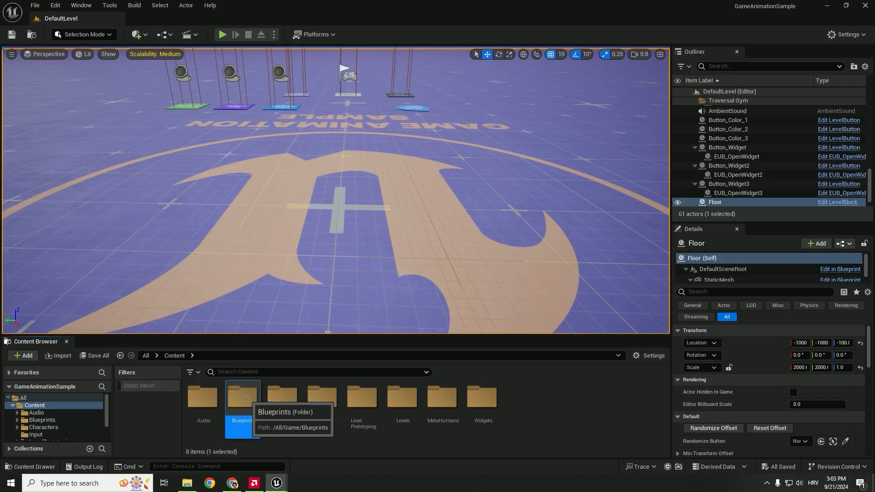
pyautogui.doubleClick(240, 396)
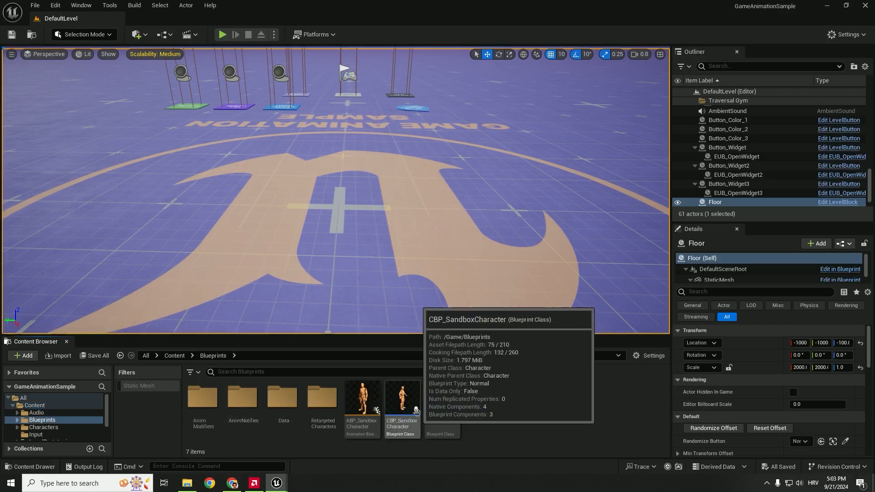
pyautogui.click(401, 397)
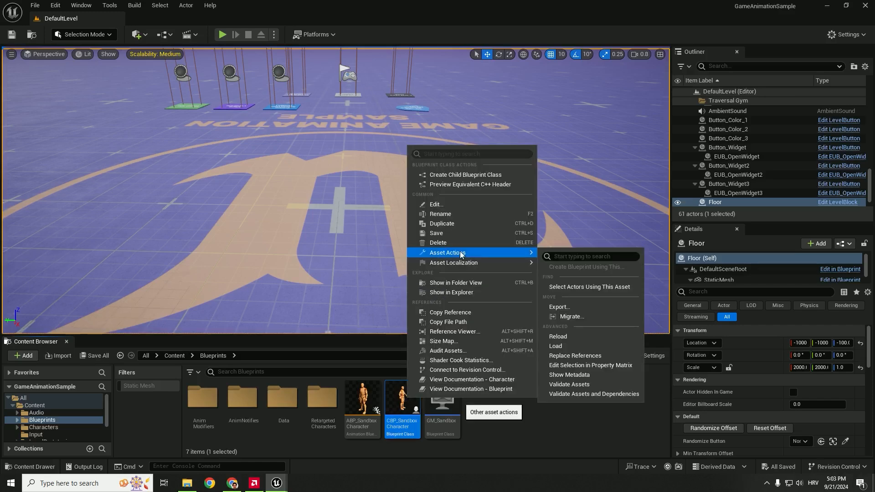
pyautogui.click(571, 320)
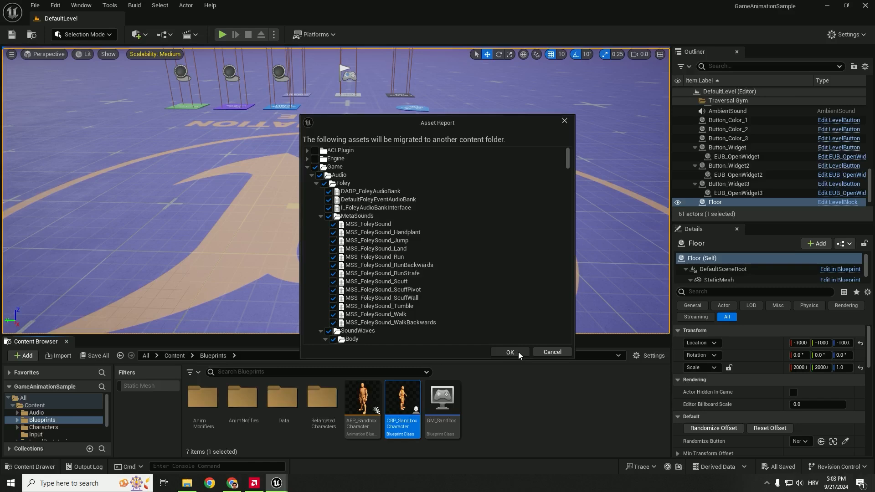
pyautogui.click(508, 352)
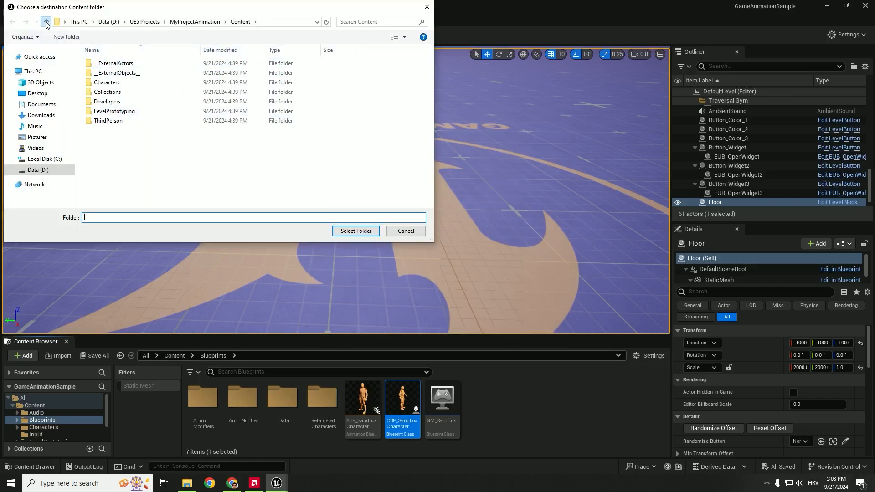
# Choose MyProjectAnimation's Content folder as the migration destination
pyautogui.click(46, 21)
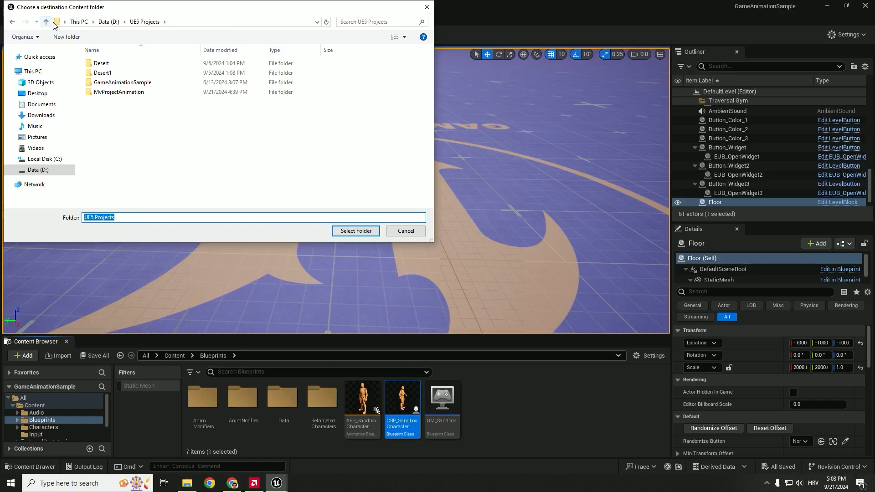
pyautogui.moveTo(117, 92)
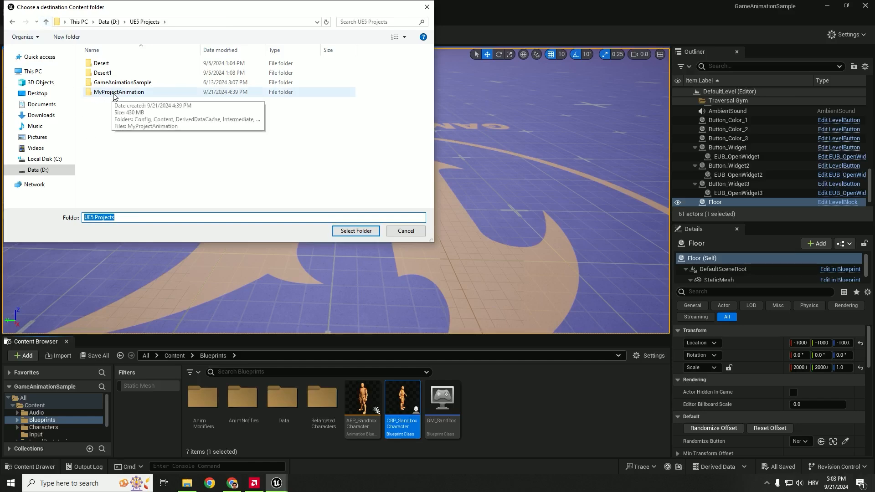
pyautogui.moveTo(108, 95)
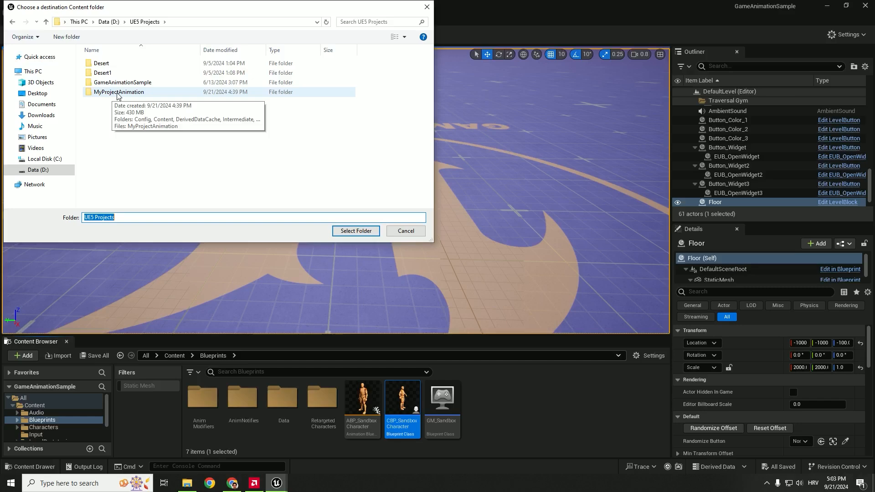
pyautogui.doubleClick(119, 92)
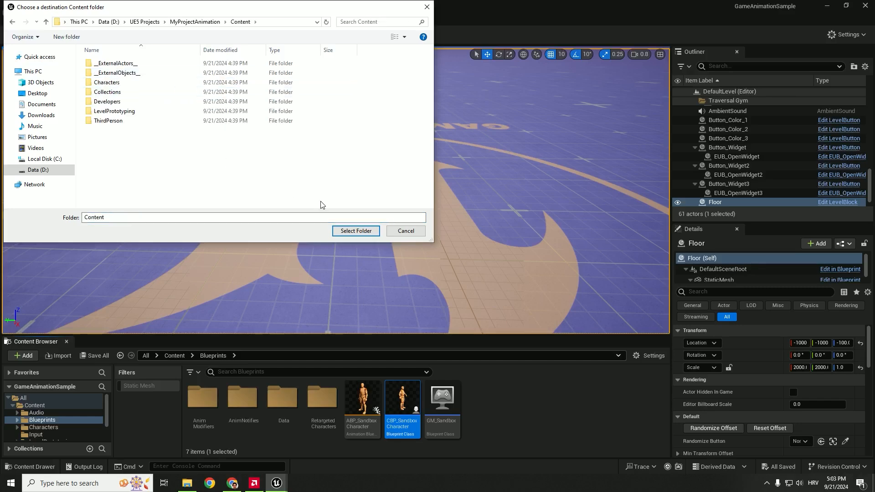
pyautogui.click(355, 230)
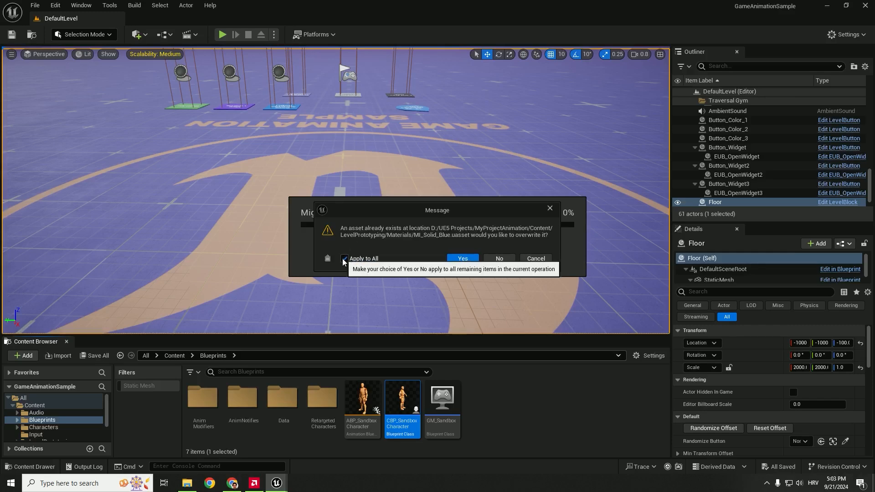
# Overwrite existing assets for all items, then browse back into the Blueprints folder
pyautogui.click(461, 258)
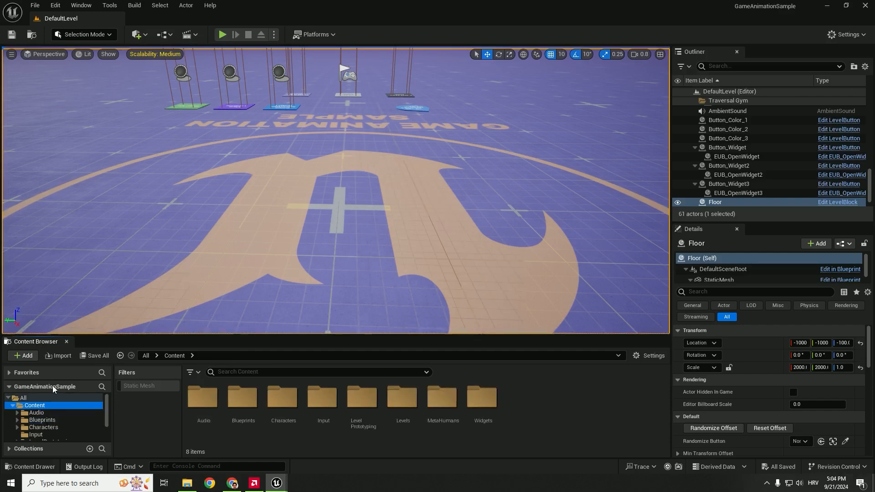
pyautogui.click(243, 398)
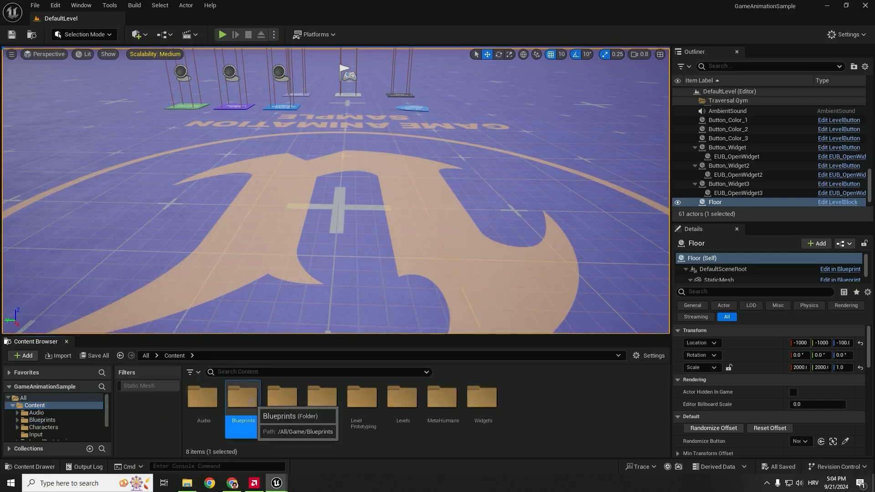
pyautogui.doubleClick(242, 397)
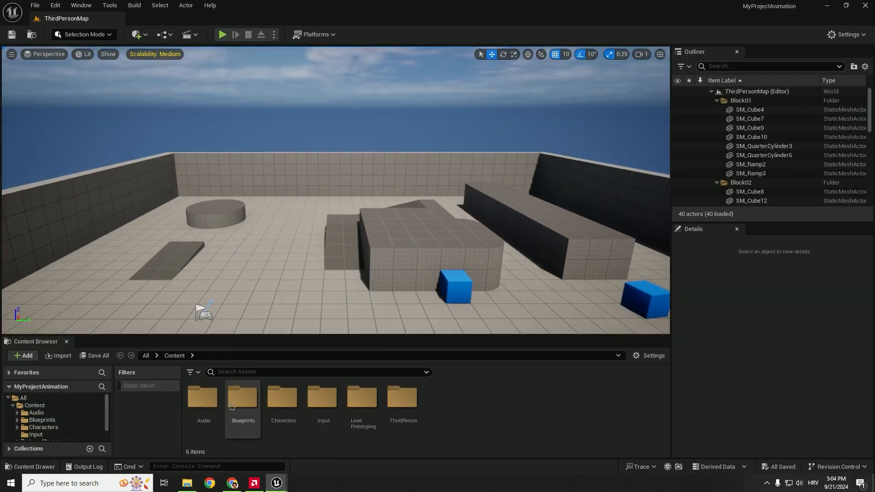
# Open MyProjectAnimation's Blueprints folder holding the migrated sandbox character assets
pyautogui.doubleClick(242, 397)
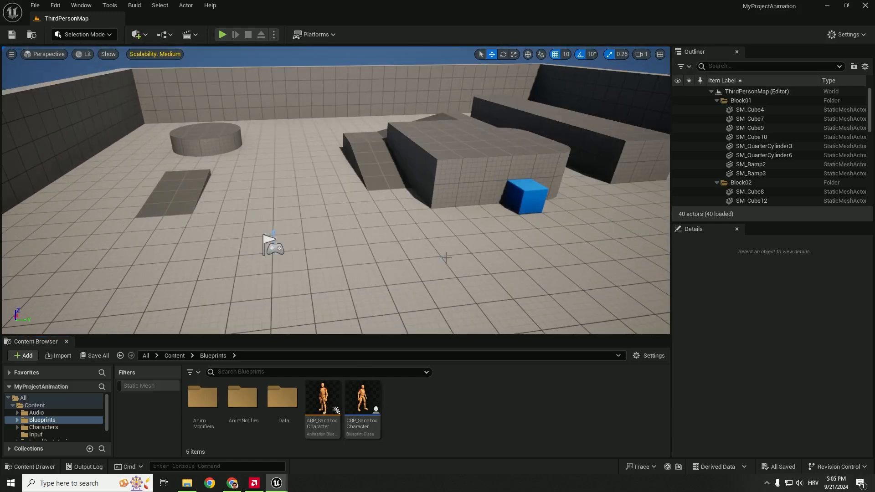
pyautogui.moveTo(450, 258)
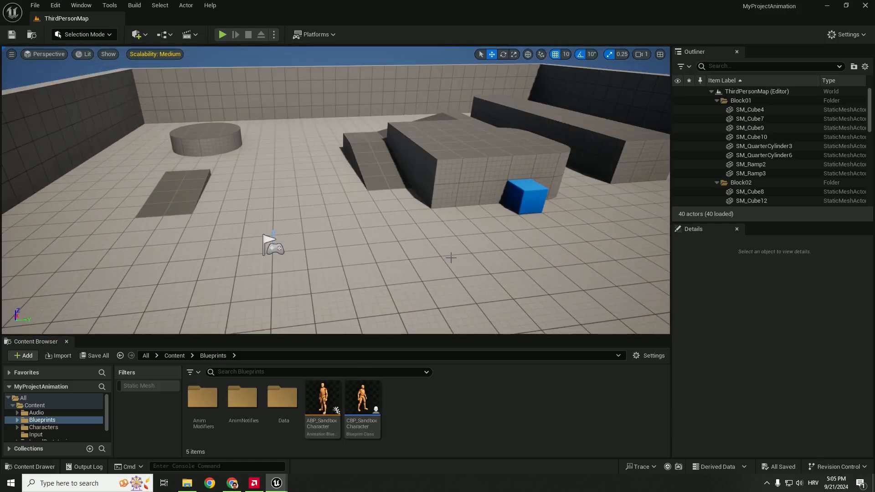
pyautogui.moveTo(389, 411)
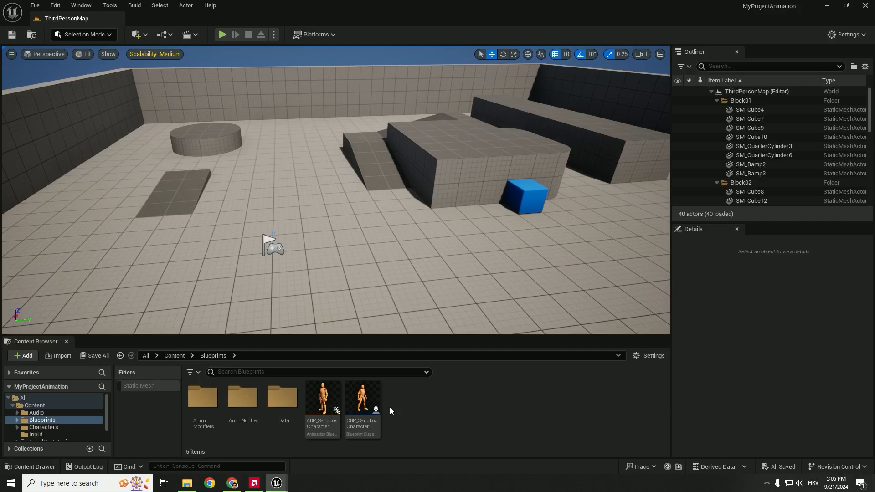
pyautogui.moveTo(81, 6)
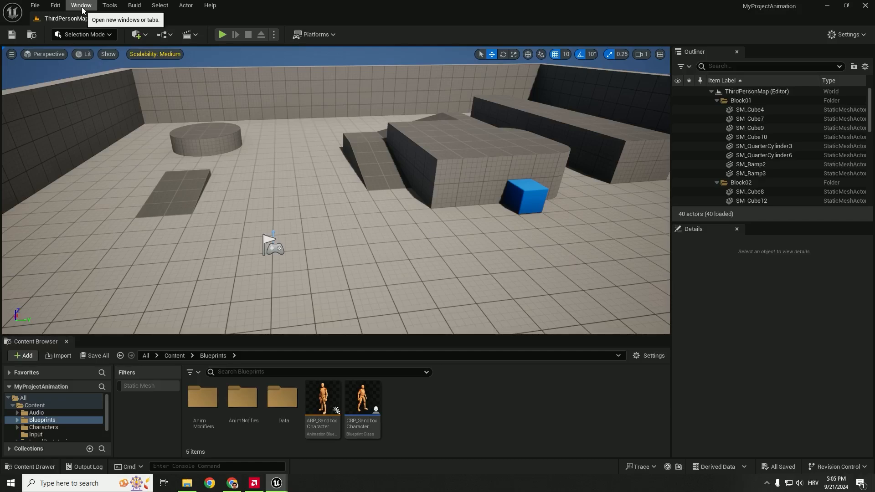
# Show the World Settings panel for ThirdPersonMap via the Window menu
pyautogui.click(80, 5)
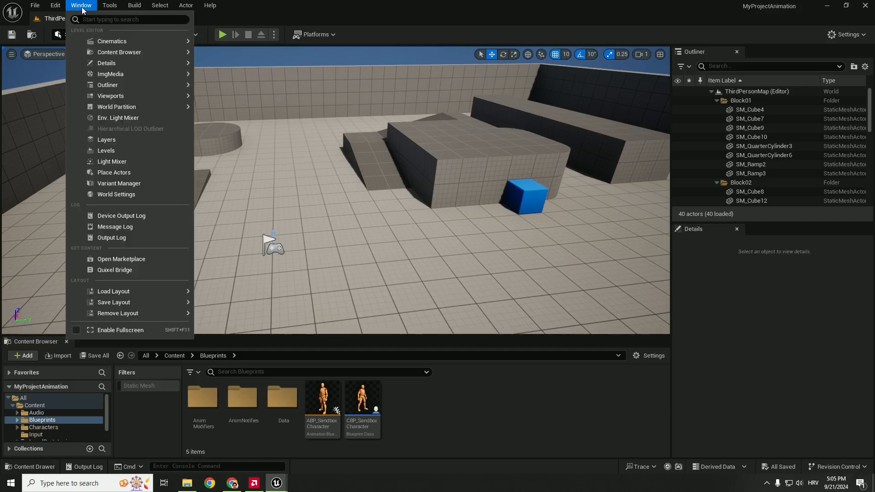
pyautogui.click(115, 195)
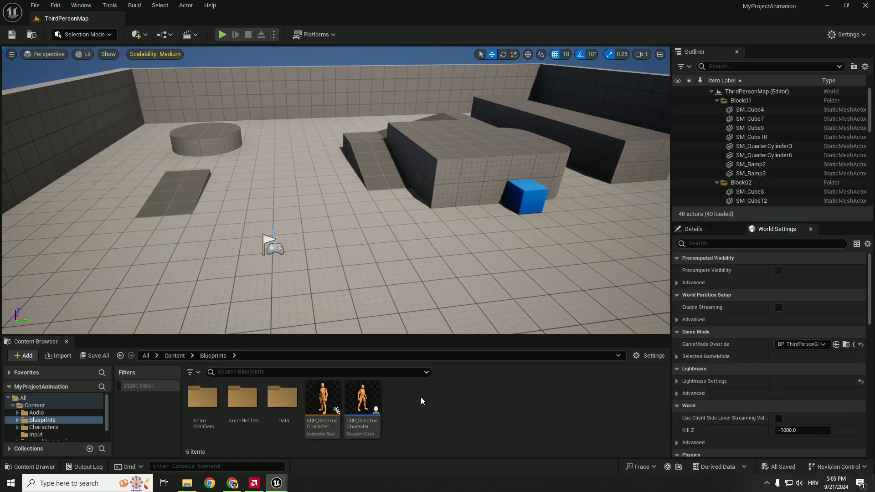
pyautogui.moveTo(34, 404)
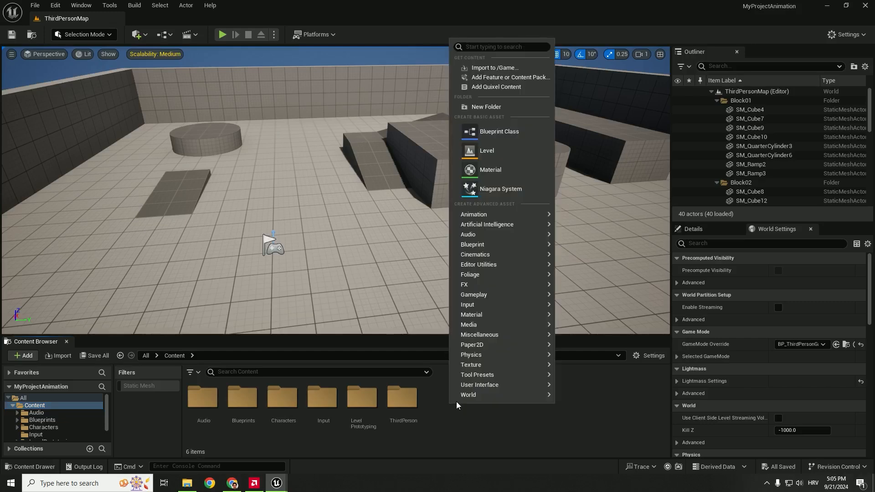
# Create a Game Mode Blueprint named Mygame and set it as ThirdPersonMap's GameMode Override
pyautogui.click(497, 132)
pyautogui.write('Mygame')
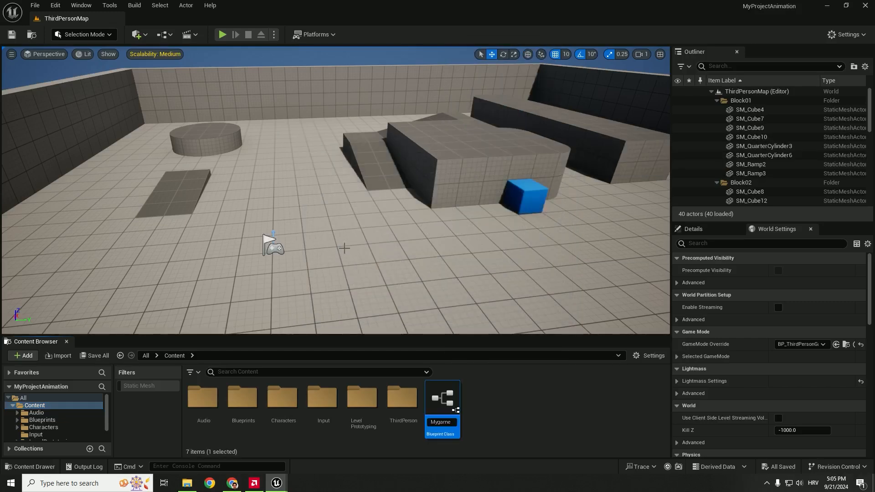
pyautogui.click(99, 355)
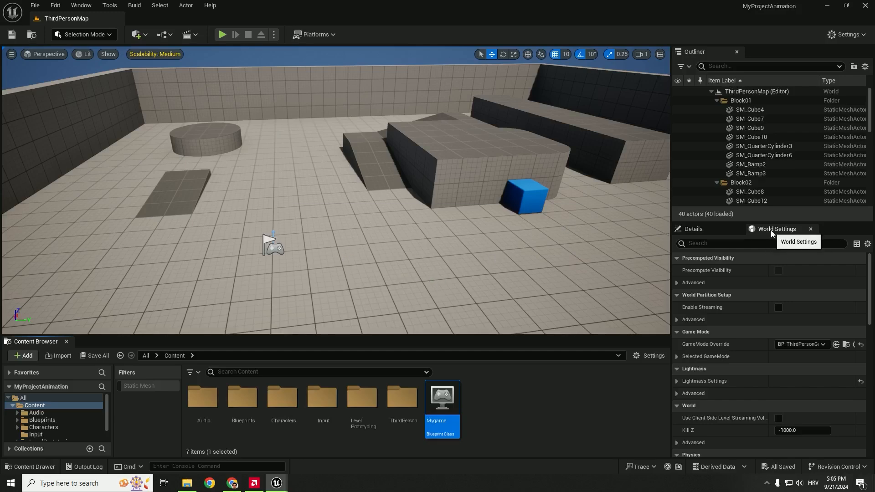
pyautogui.moveTo(704, 343)
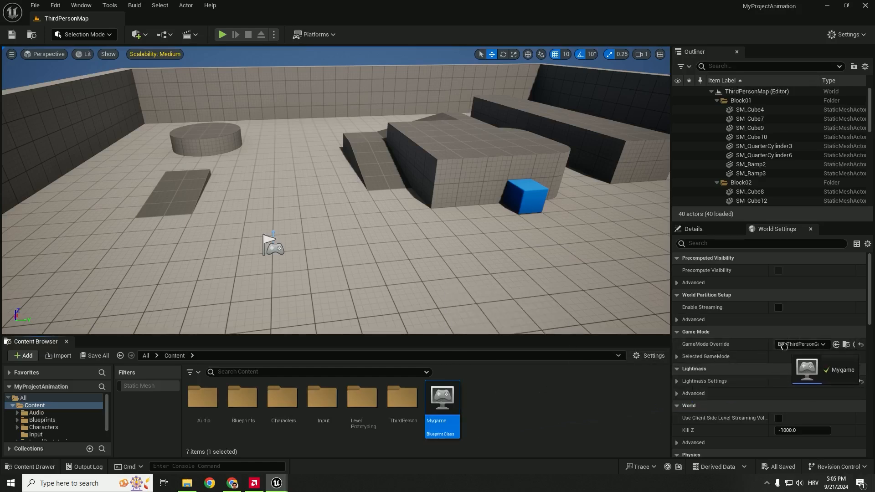
pyautogui.click(840, 369)
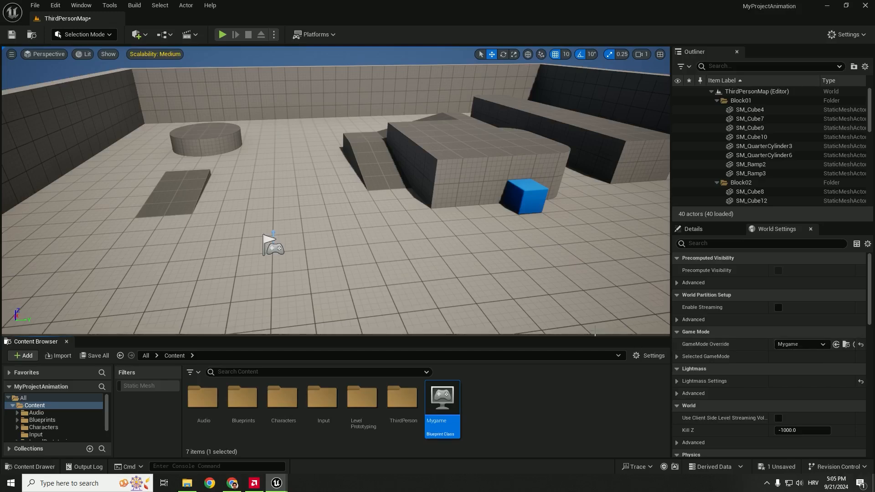
pyautogui.moveTo(241, 398)
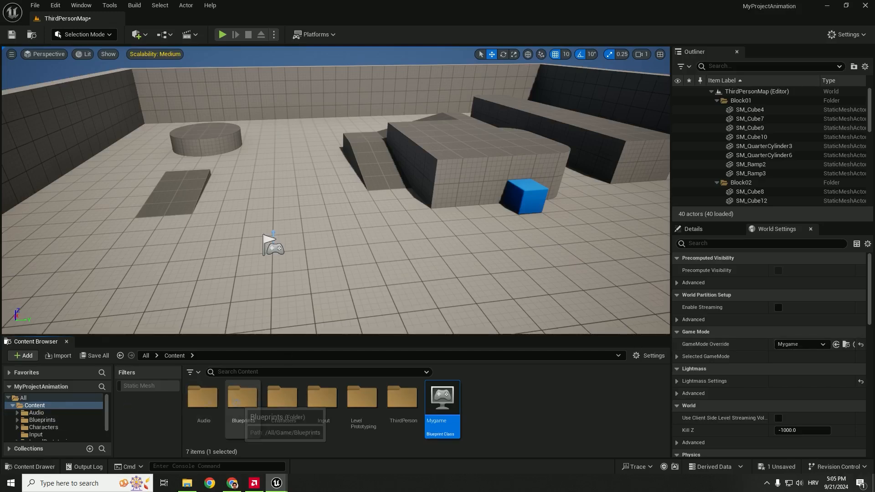
pyautogui.doubleClick(241, 396)
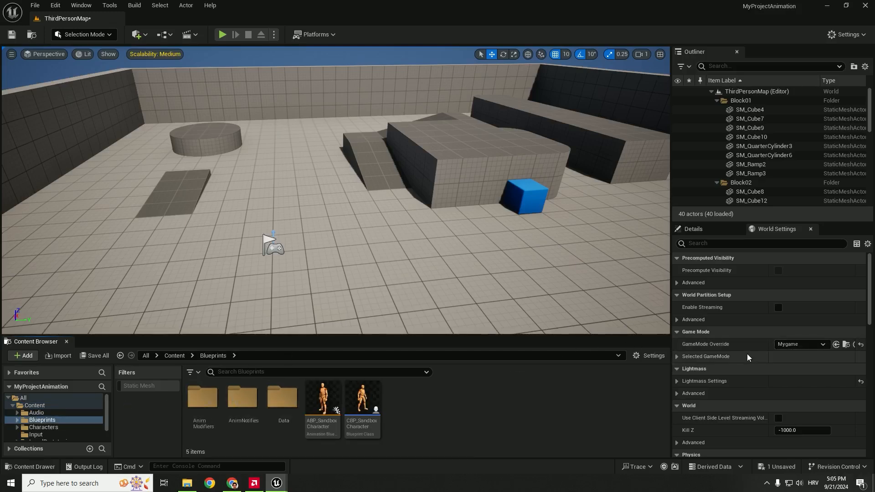
# Set Mygame's Default Pawn Class to CBP_SandboxCharacter and play ThirdPersonMap as the sandbox character
pyautogui.click(677, 356)
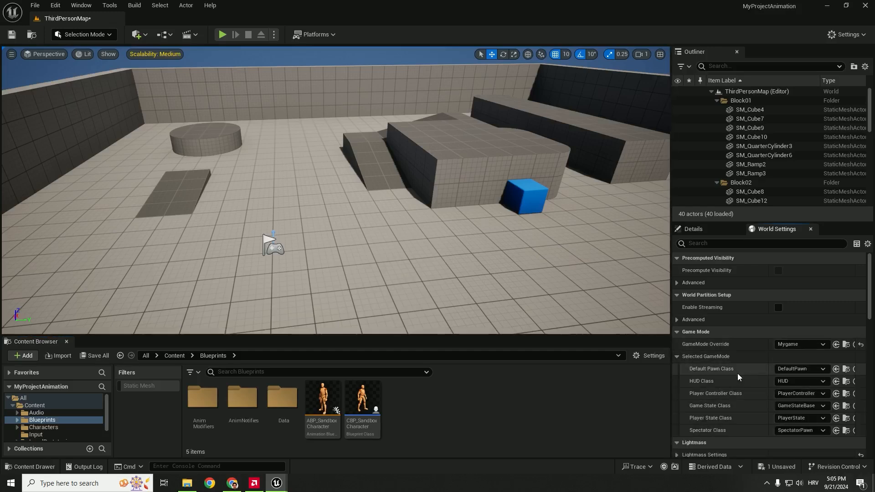
pyautogui.moveTo(801, 368)
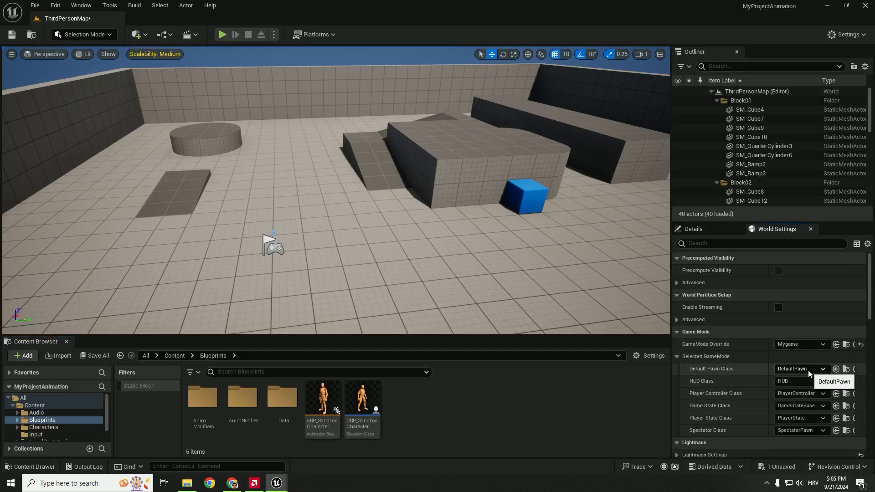
pyautogui.click(361, 397)
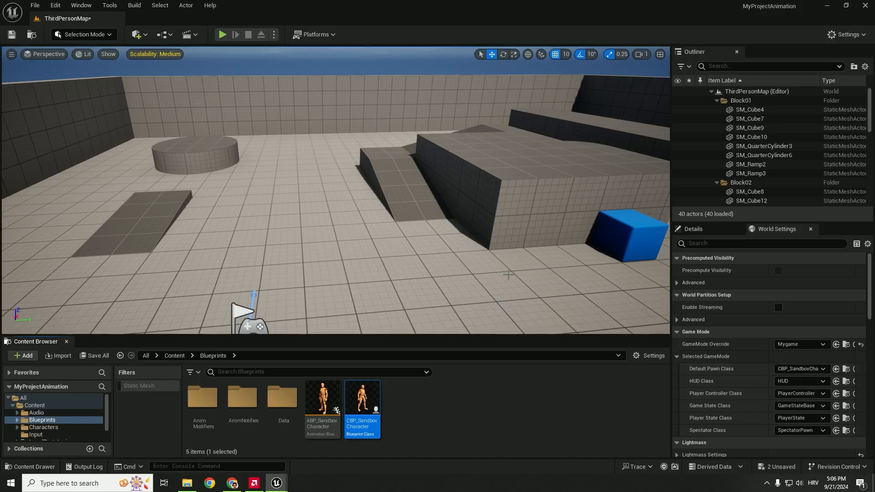
pyautogui.moveTo(222, 34)
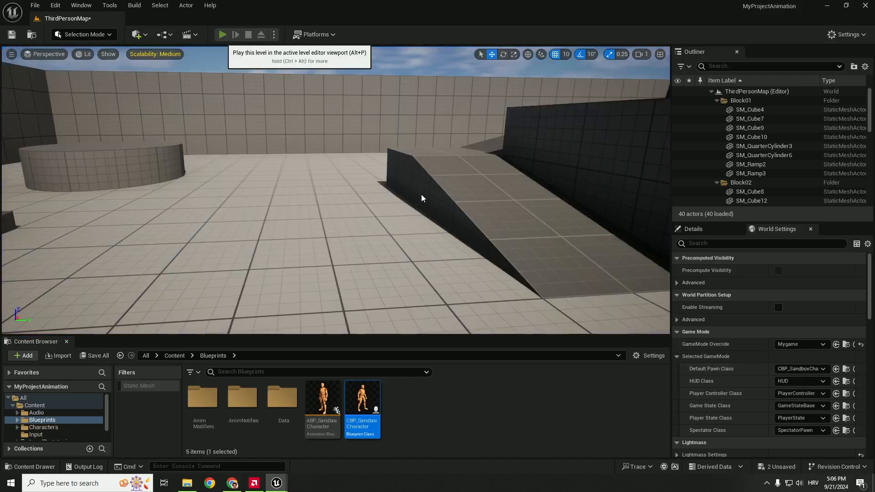
pyautogui.click(221, 33)
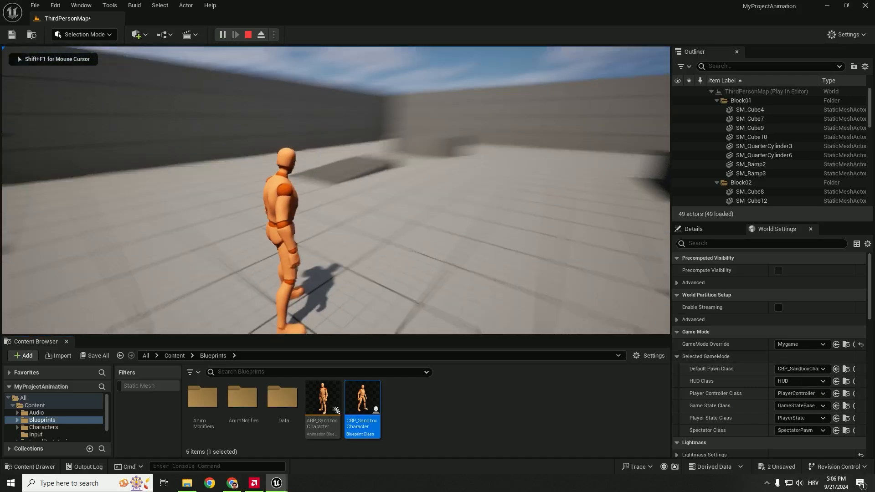